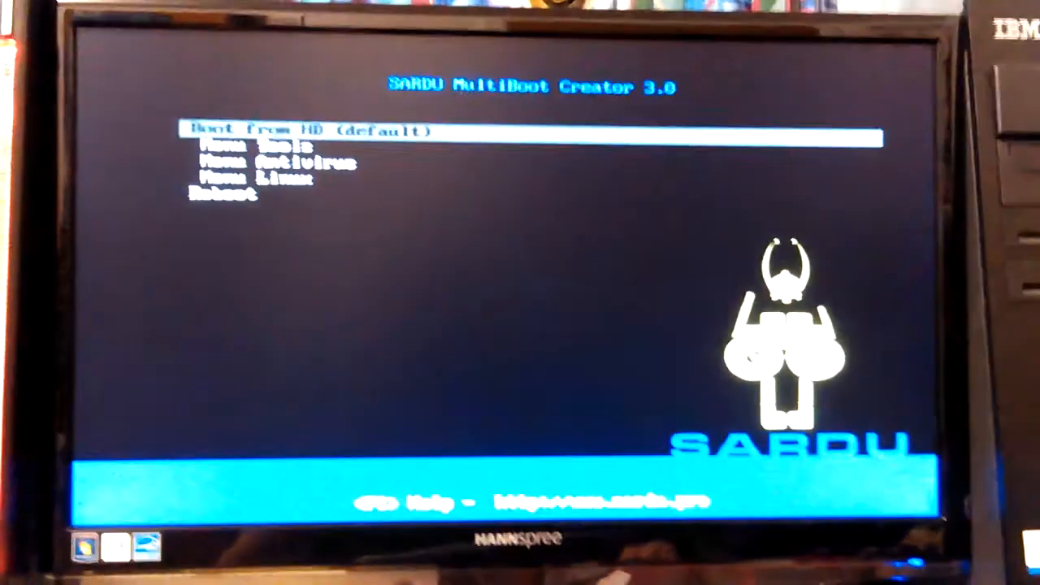
Move through the main boot menu entries and enter the Tools boot menu
{"action": "key", "text": "Down"}
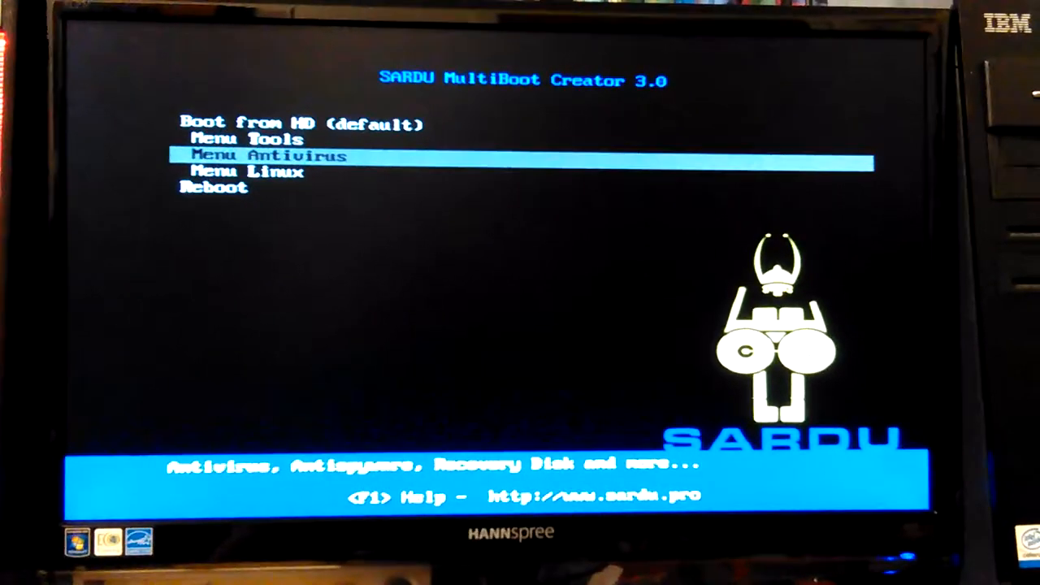
{"action": "key", "text": "Down"}
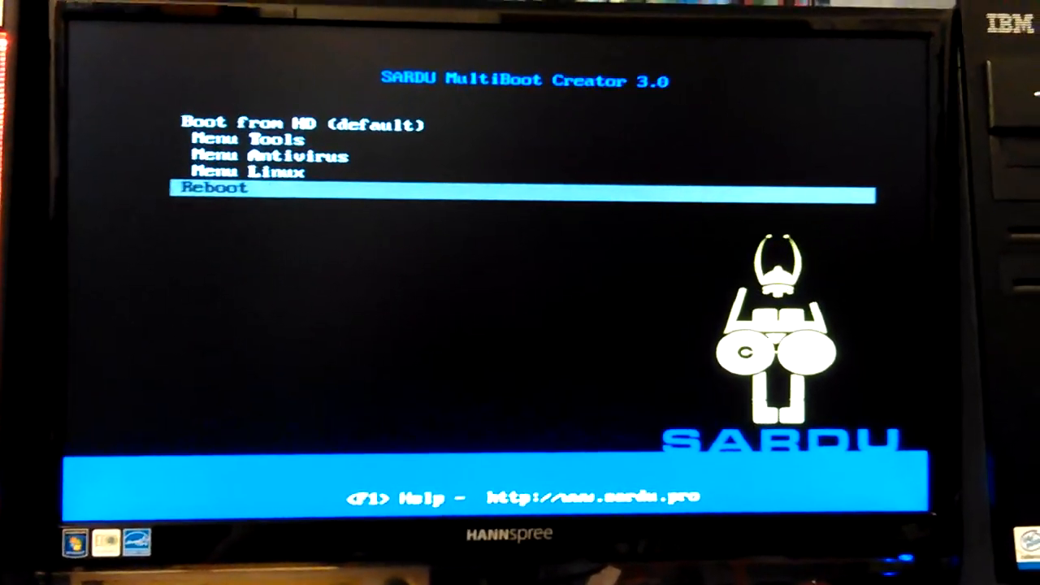
{"action": "key", "text": "up"}
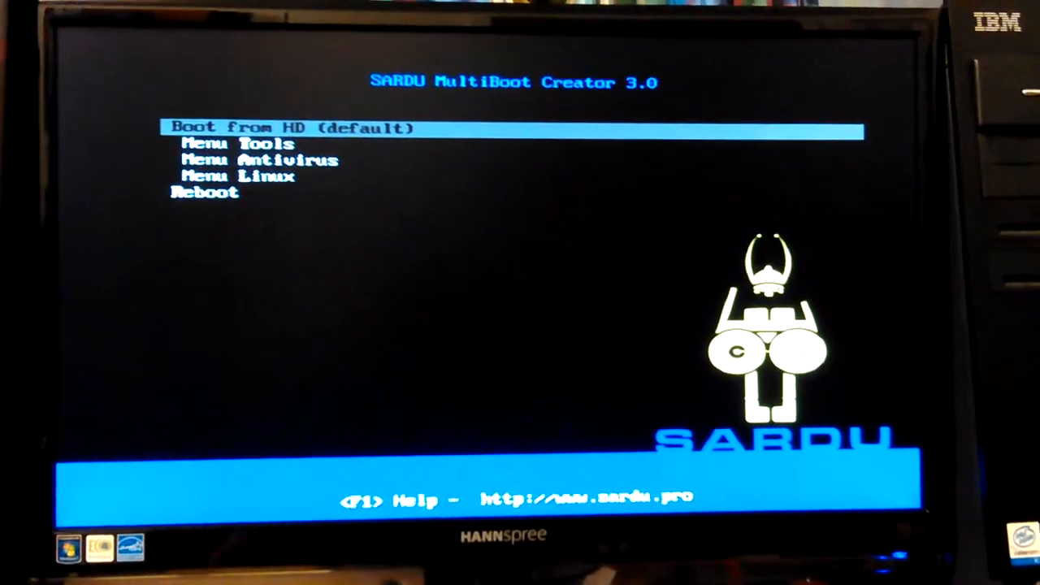
{"action": "key", "text": "Return"}
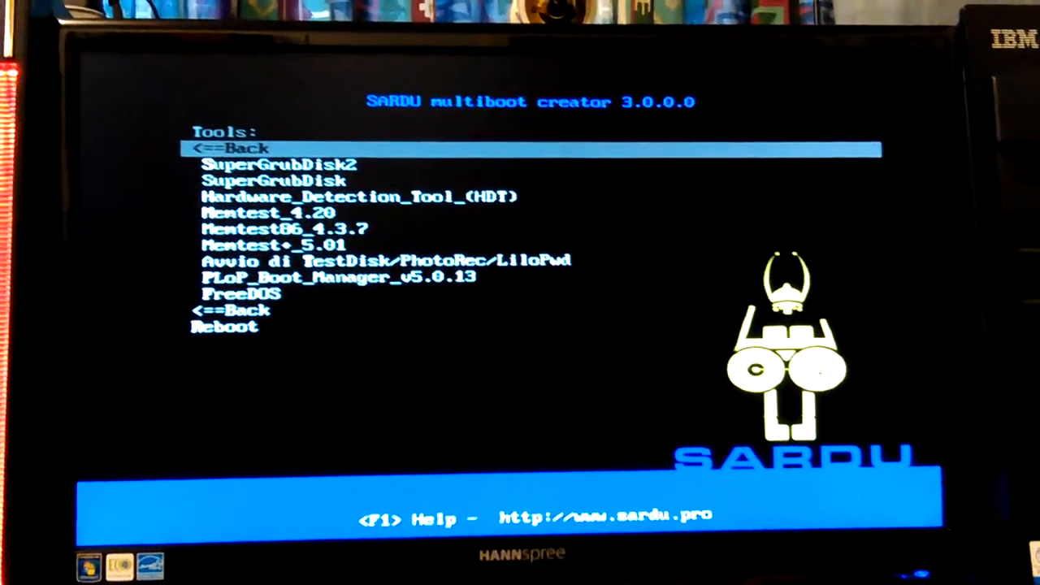
Step down the tools list past SuperGrubDisk and Hardware_Detection_Tool_(HDT)
{"action": "key", "text": "down"}
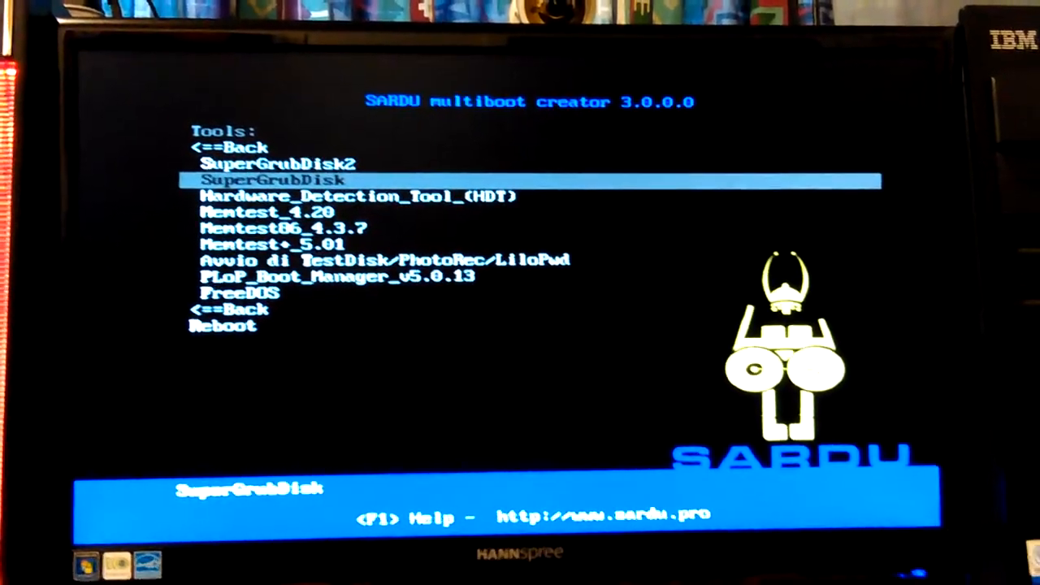
{"action": "key", "text": "Down"}
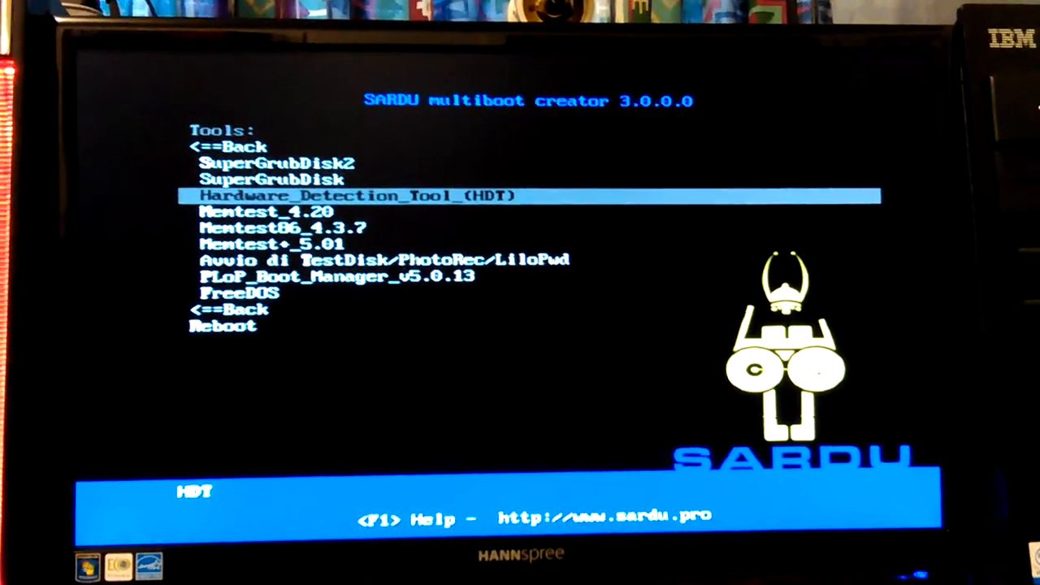
{"action": "key", "text": "Down"}
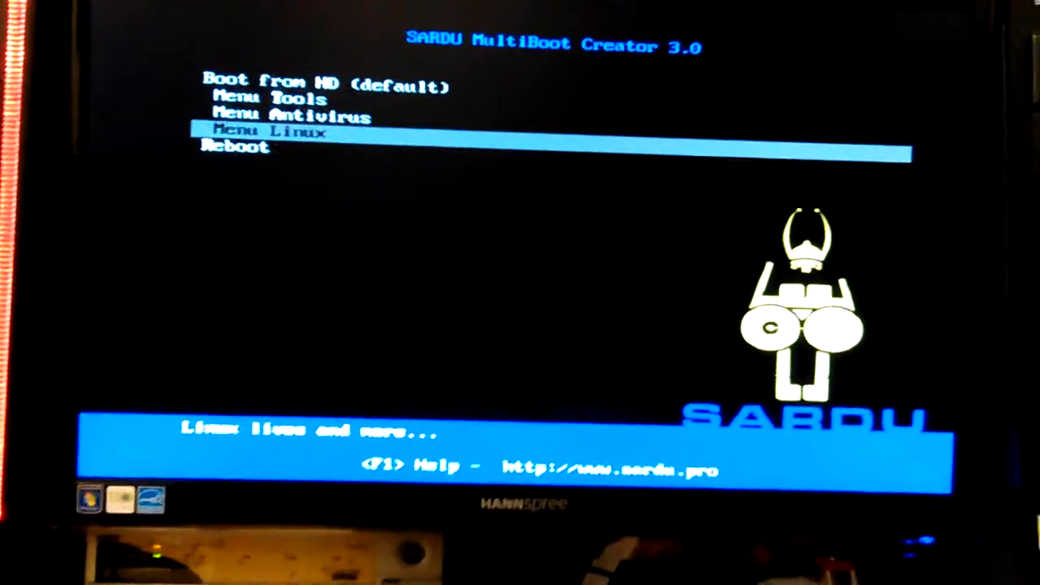
Re-enter the Tools menu and launch the Memtest86_4.3.7 entry
{"action": "key", "text": "Down"}
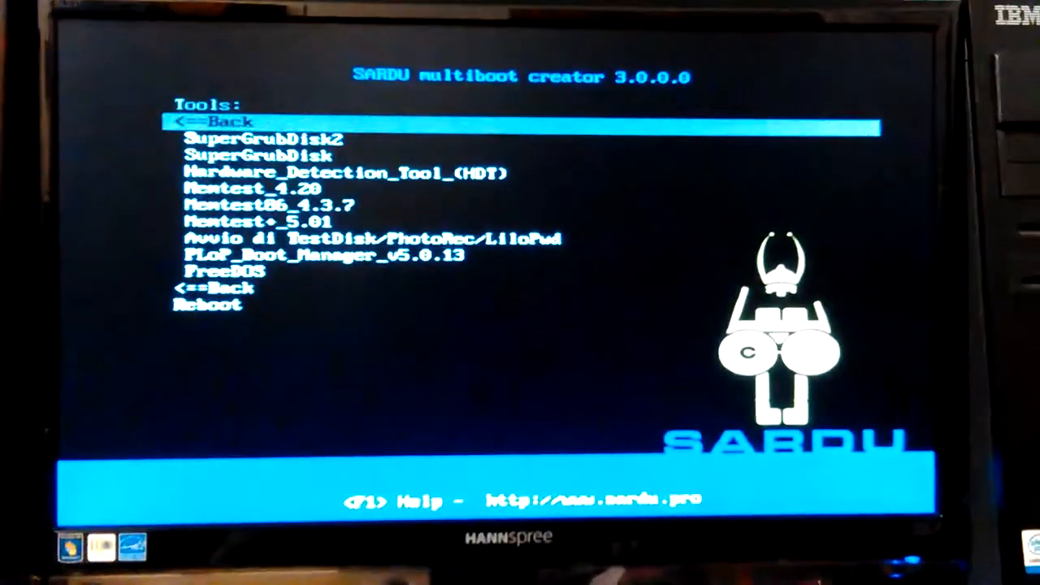
{"action": "key", "text": "down"}
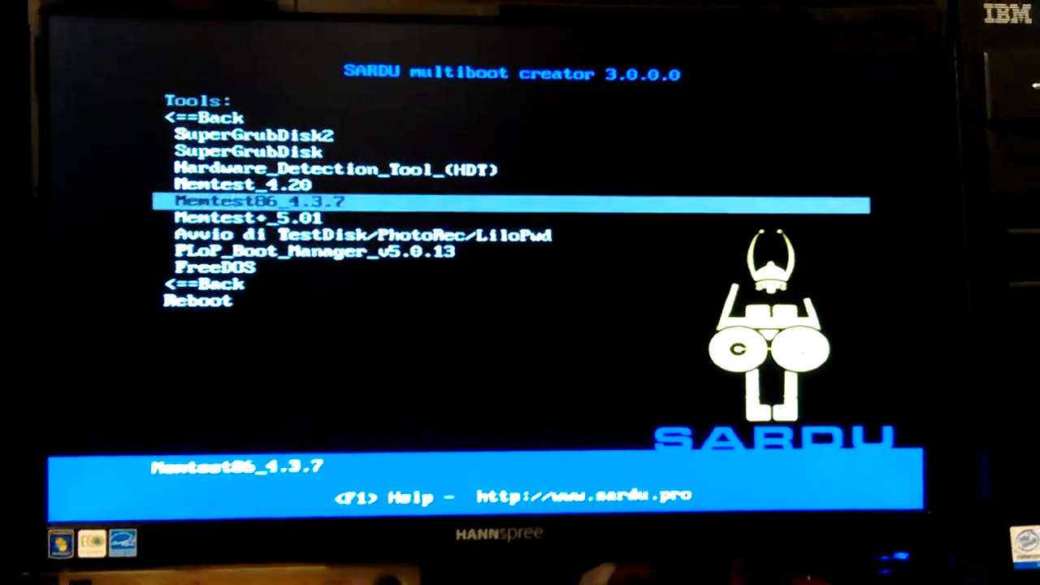
{"action": "key", "text": "Return"}
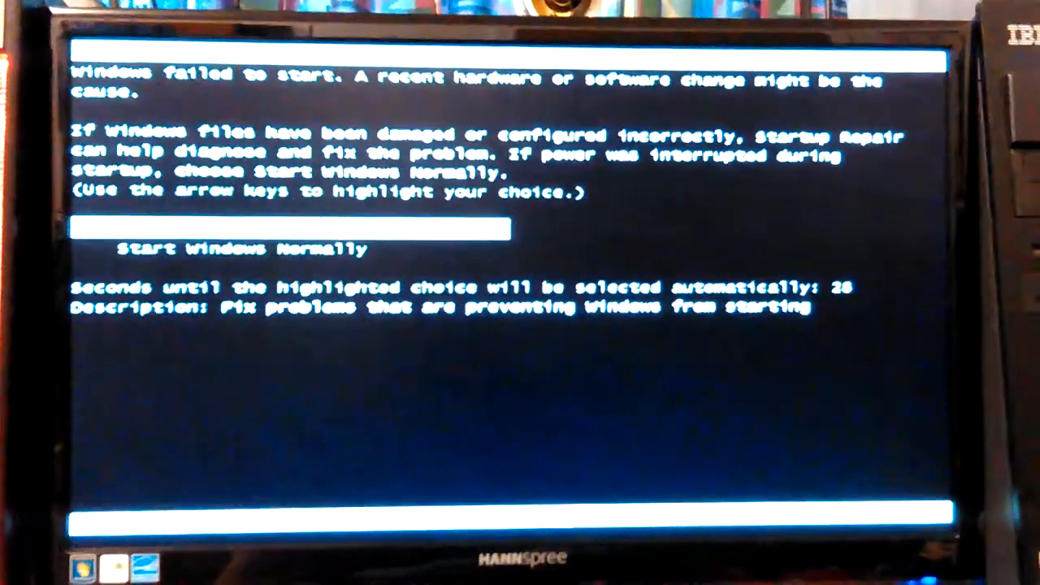
Highlight Start Windows Normally, halting the recovery countdown
{"action": "key", "text": "up"}
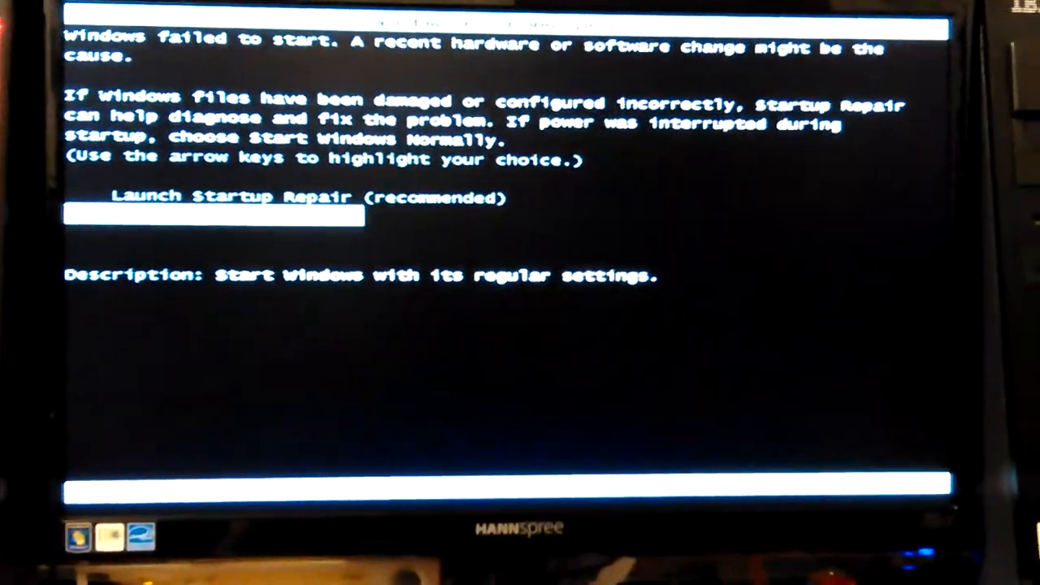